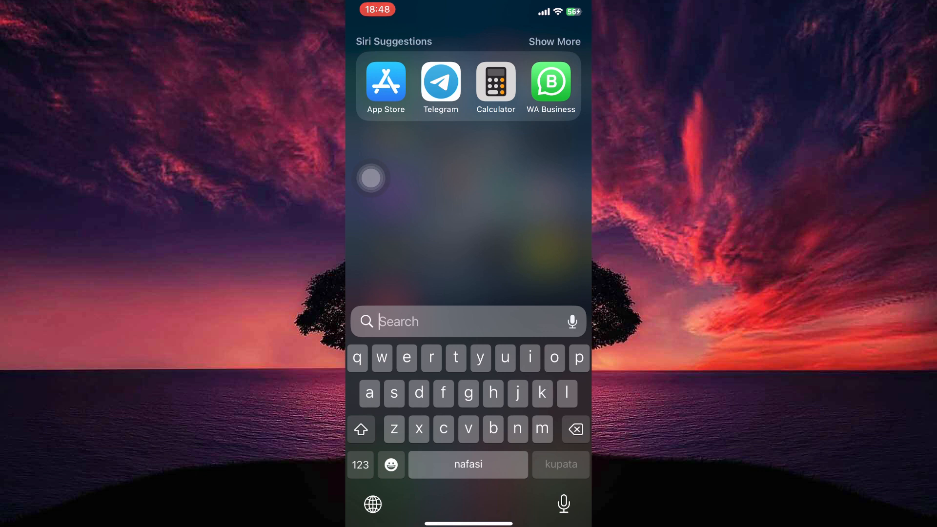
- Search 'telegram' in Spotlight and return to the suggestions showing the Telegram app
type("telegram")
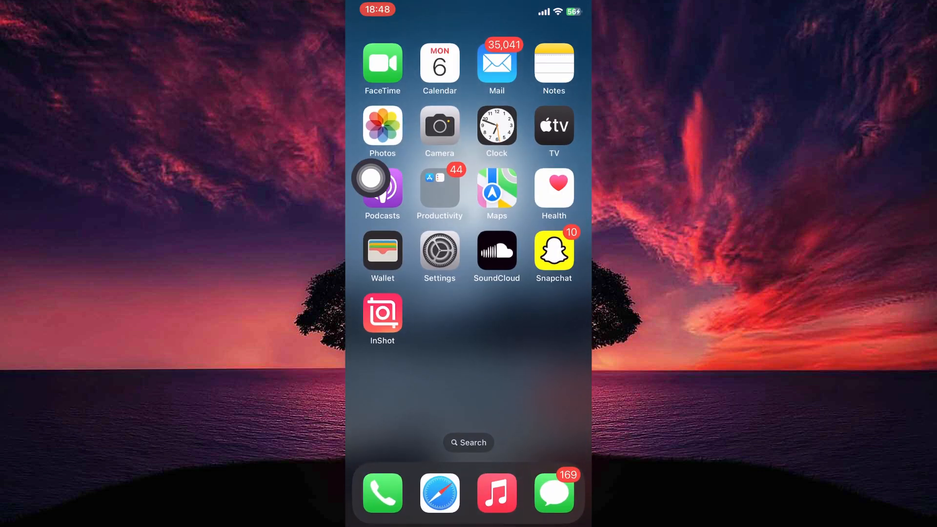
left_click(469, 442)
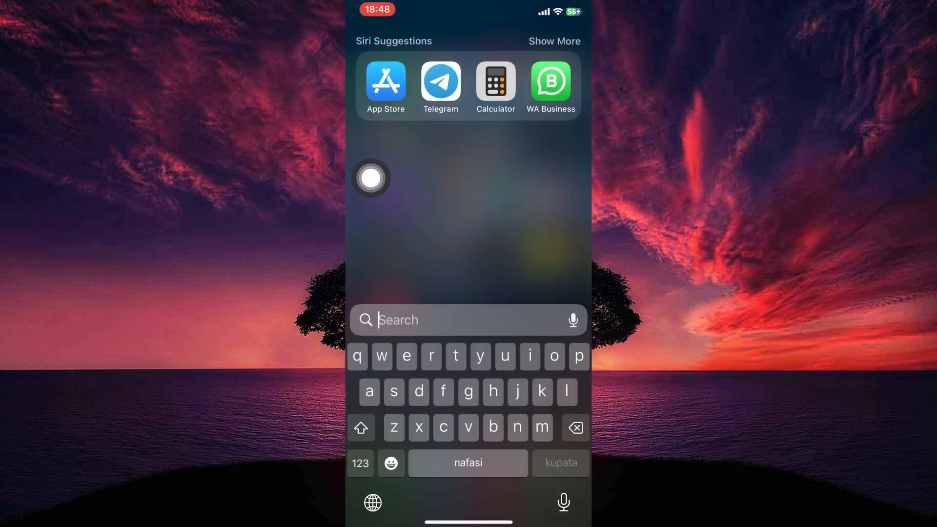
- Open Telegram, find the TranscriberBot chat via search, then return to the chat list
left_click(440, 82)
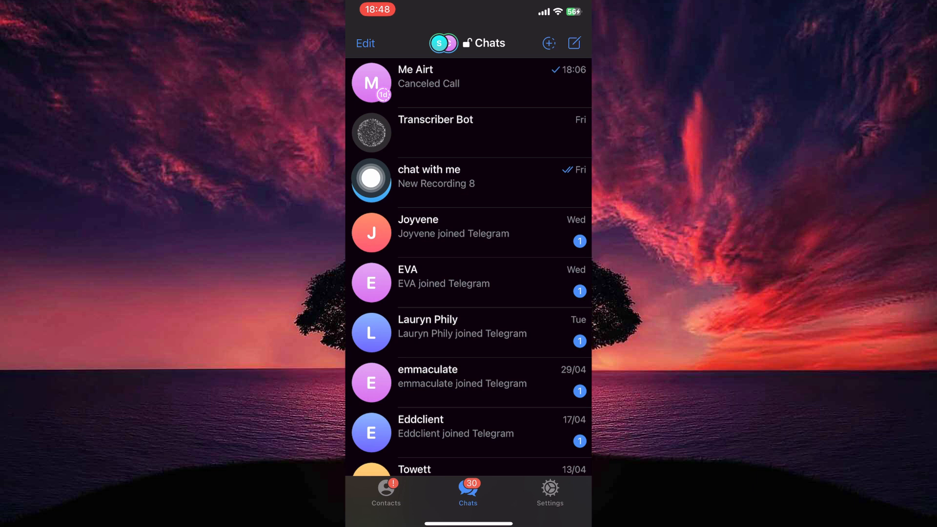
type("Transcriberb")
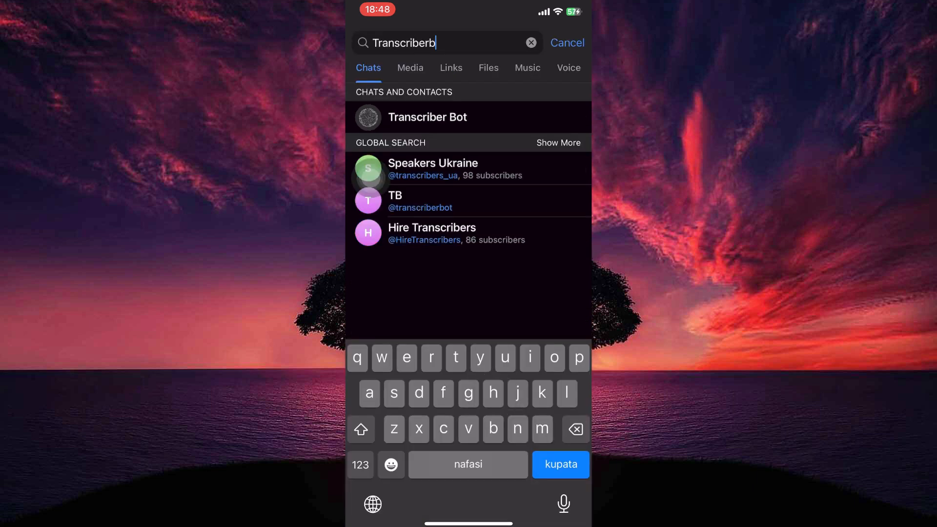
type("ot")
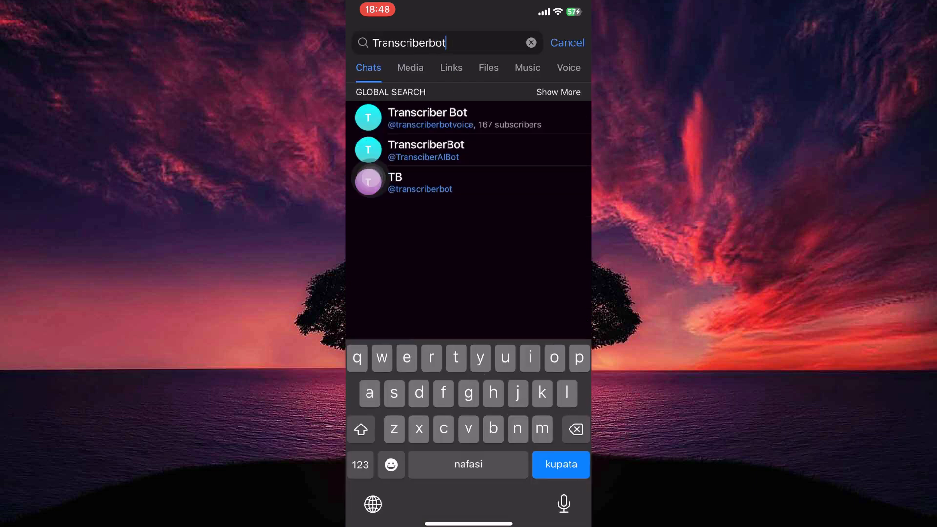
left_click(426, 150)
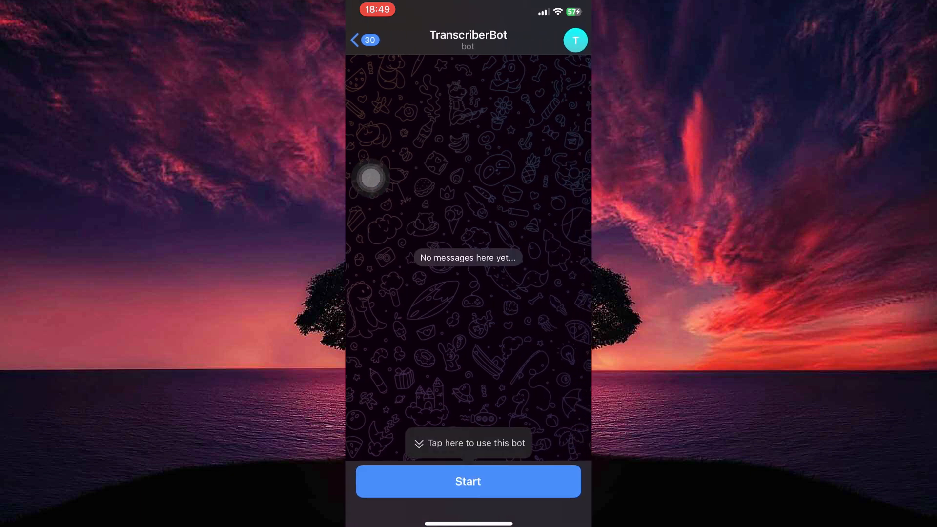
left_click(468, 481)
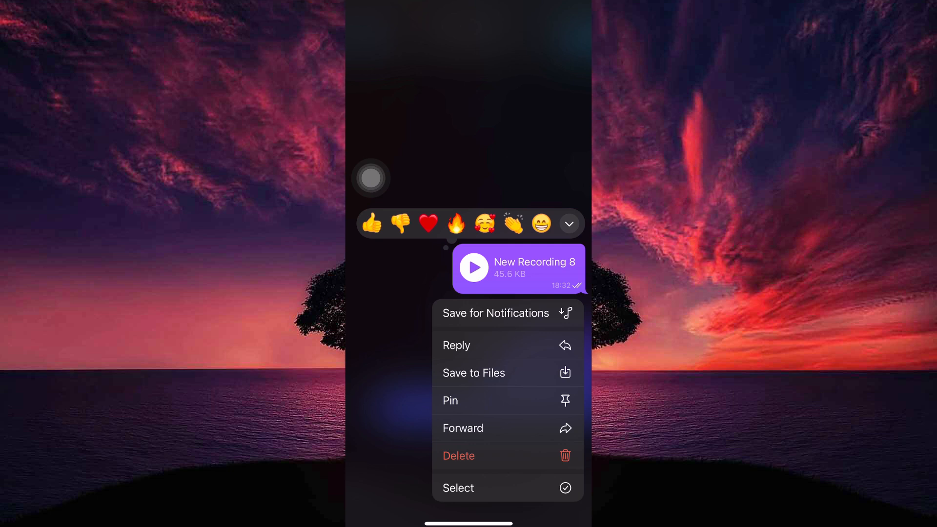
- Forward the New Recording 8 voice message and send it to Transcriber Bot
left_click(463, 428)
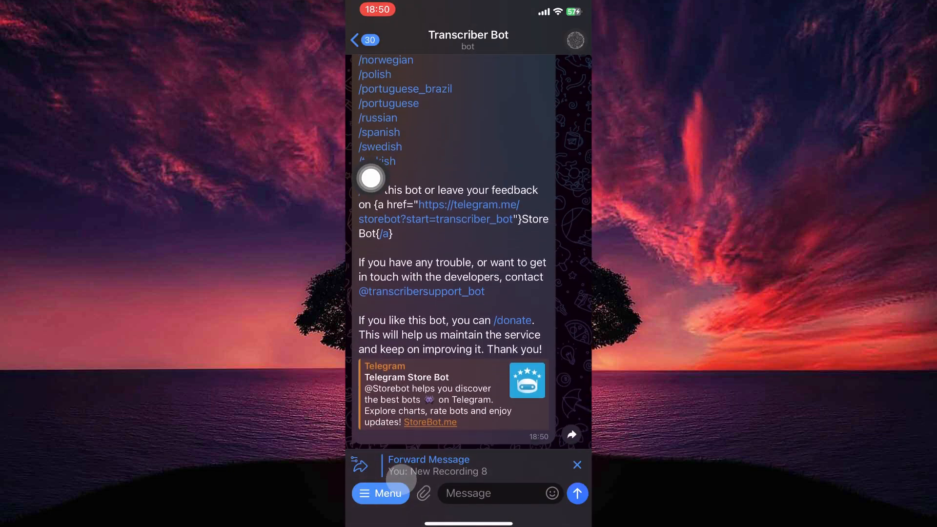
left_click(576, 493)
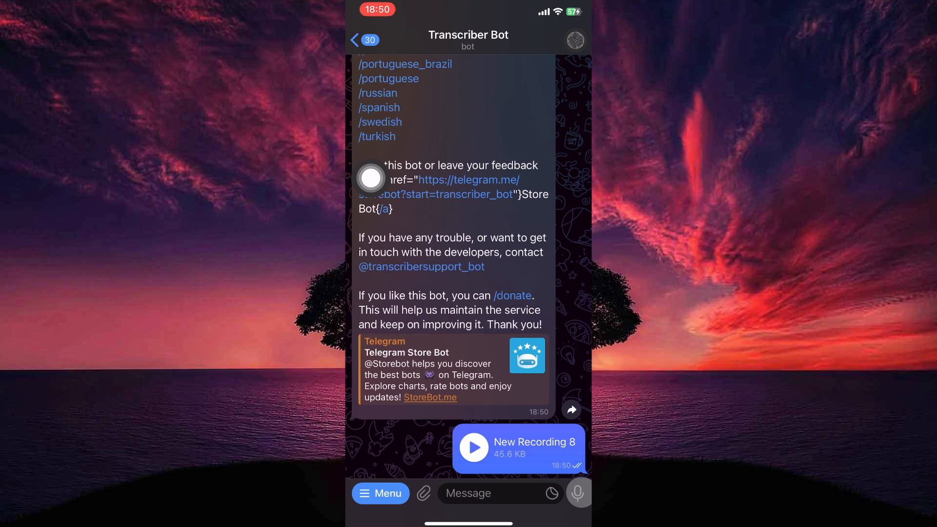